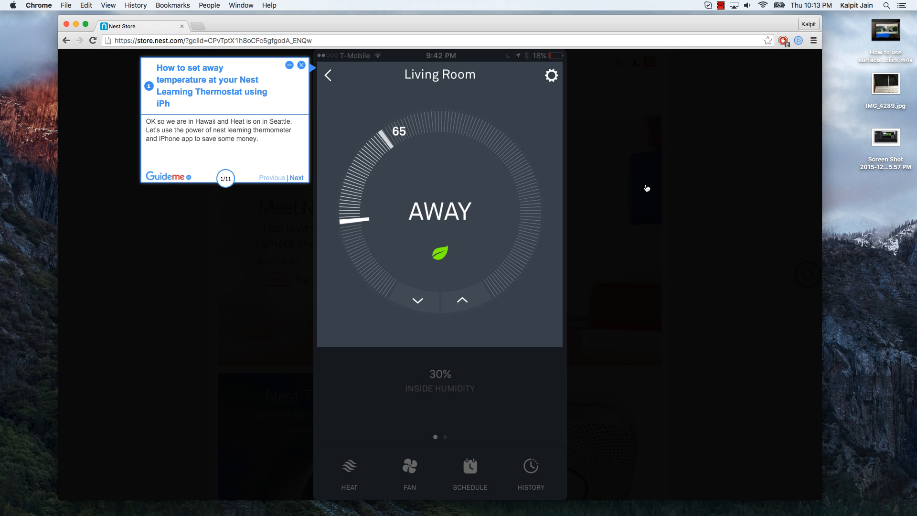
Advance the Nest tour from step 1 to step 2 about getting Nest from the Nest Store
left_click(296, 179)
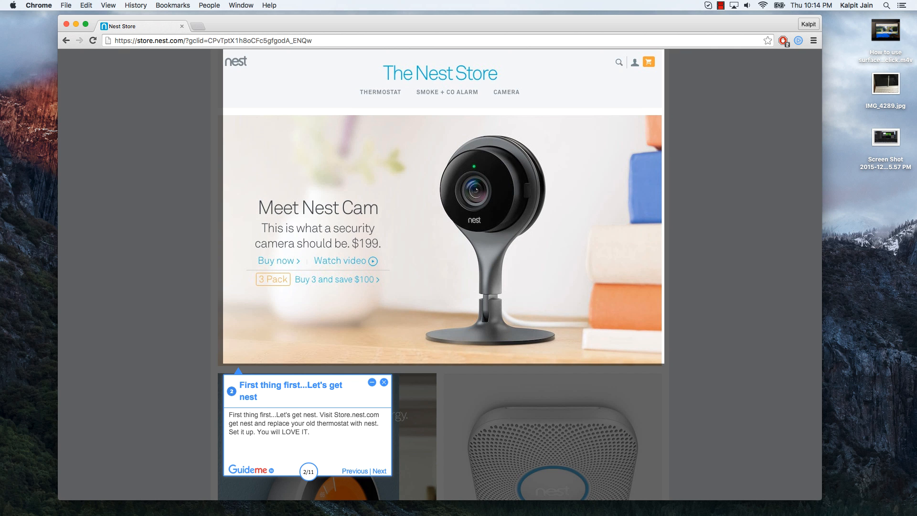
Advance through steps 3 to 6, reaching the Living Room option in the Redmond home settings
left_click(379, 471)
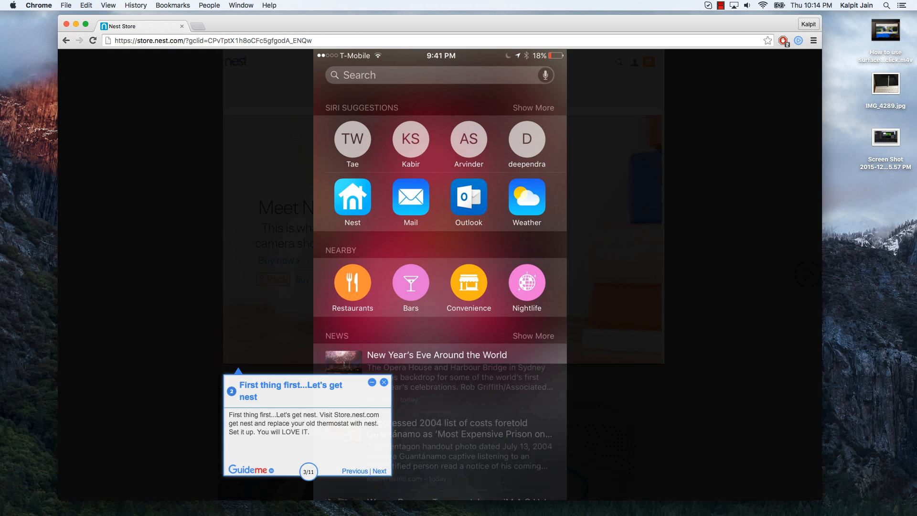
left_click(379, 471)
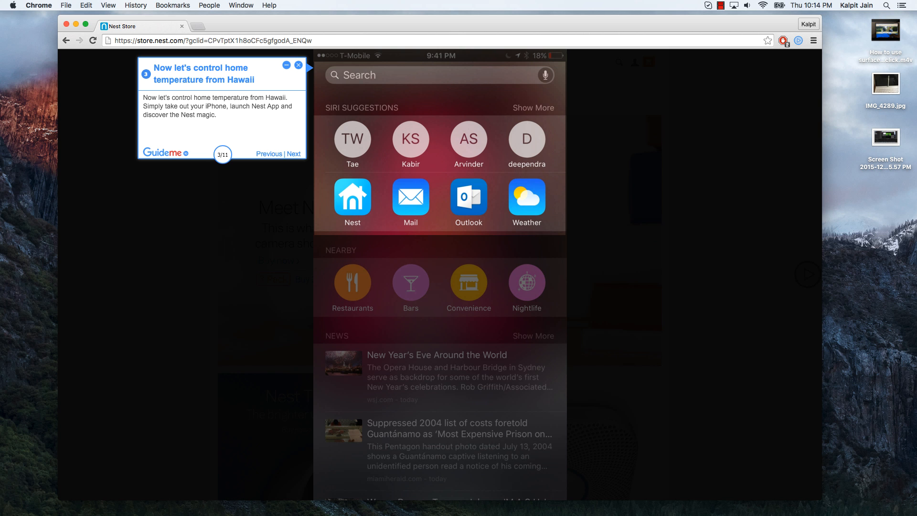
left_click(294, 152)
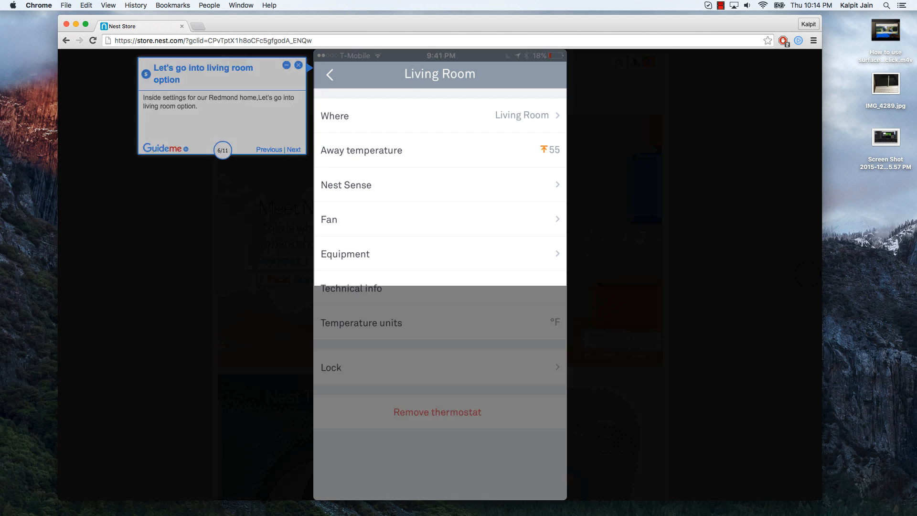
Move through step 7 showing the 57° away temperature to step 8 on switching to Away
left_click(294, 149)
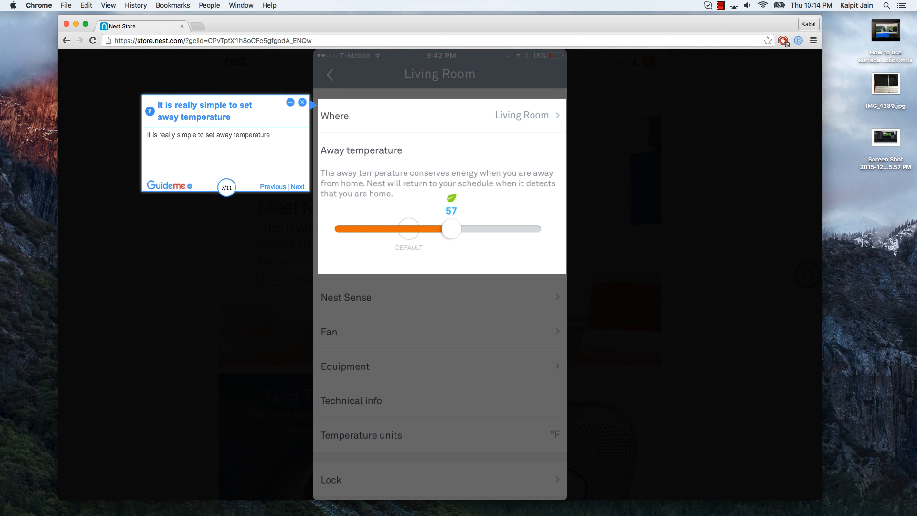
left_click(298, 186)
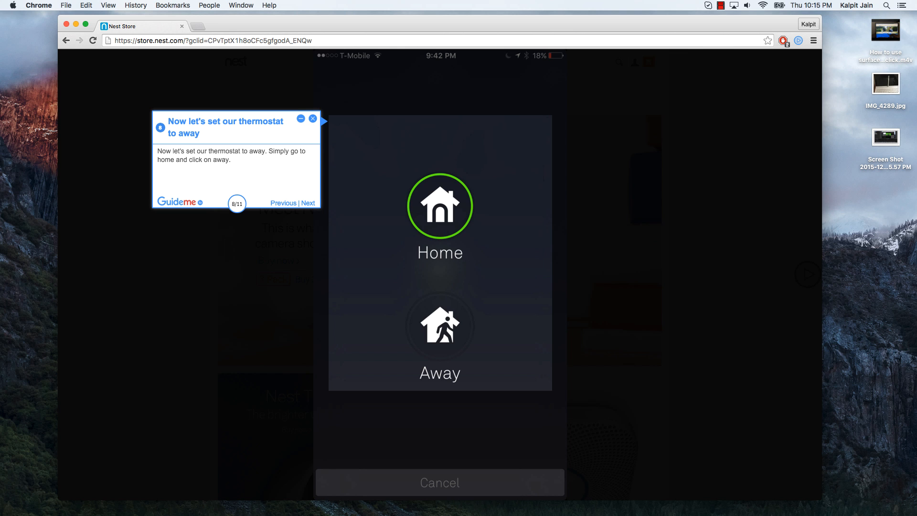
Advance through step 9 to step 10 showing the Living Room thermostat in Away mode
left_click(438, 325)
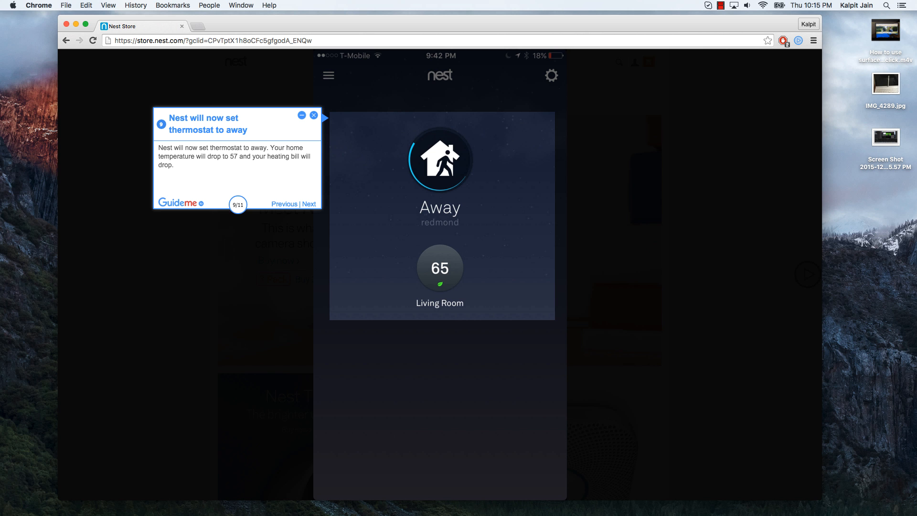
left_click(308, 203)
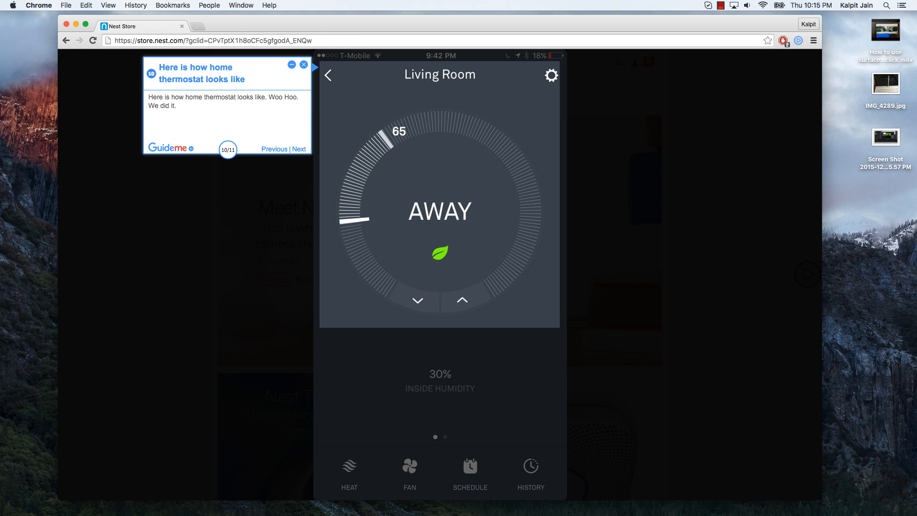
Reach step 11 of 11 and expand its marketing message with Show More
left_click(328, 75)
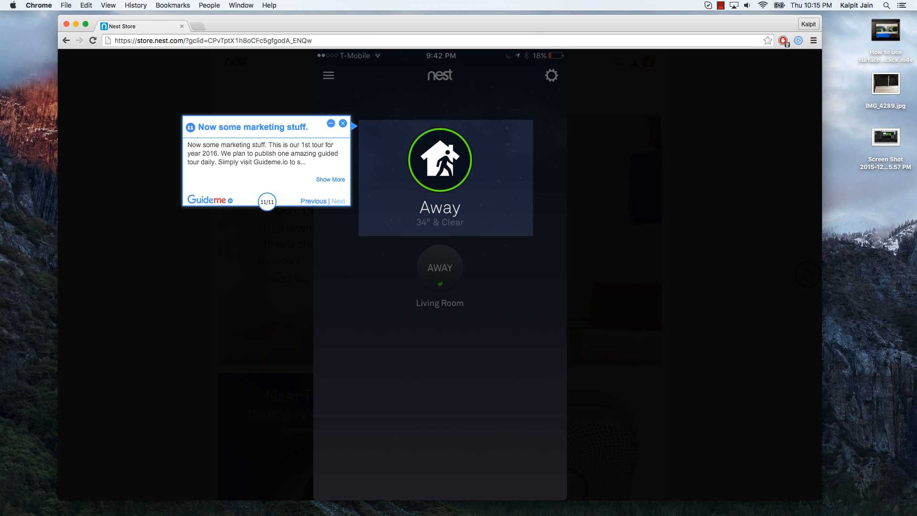
left_click(330, 179)
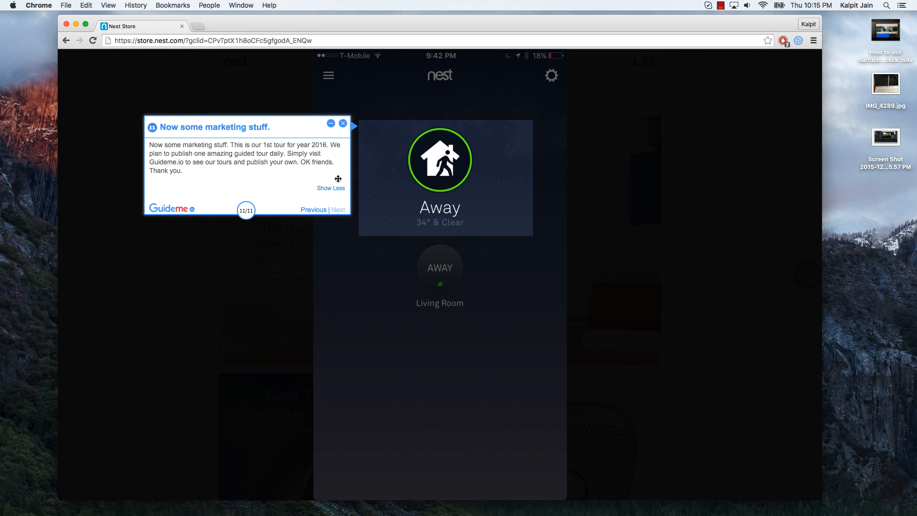